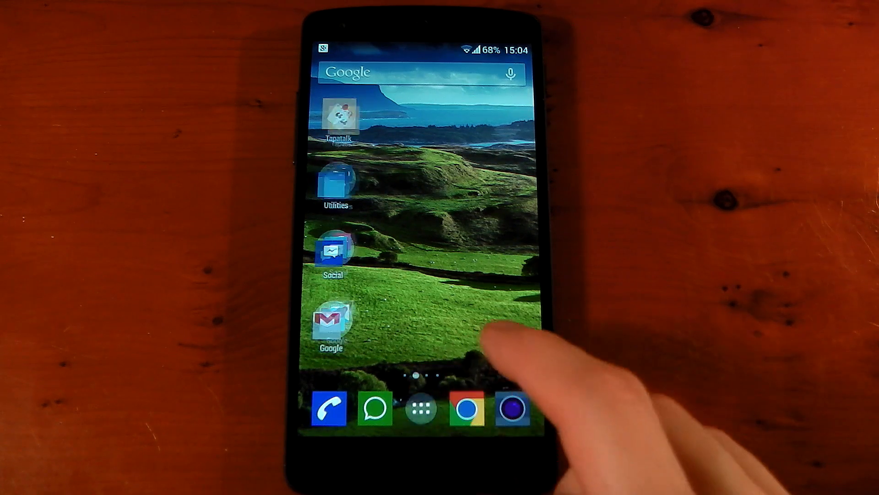
Bring up the app drawer page that contains Hide Apps Xposed
left_click(421, 407)
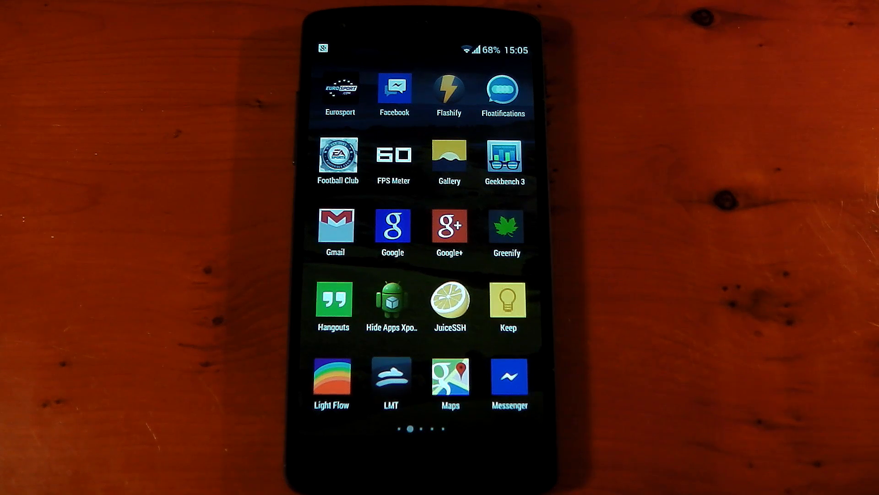
Return to the home screen with the app drawer closed
left_click(391, 300)
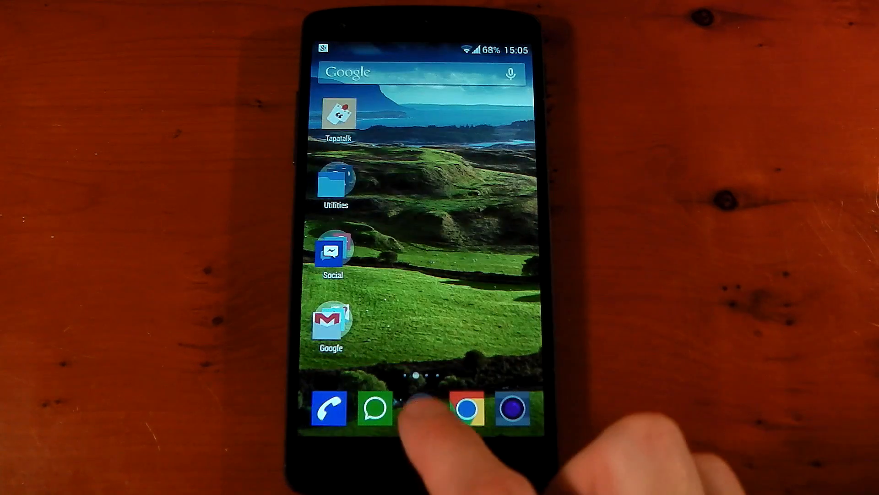
Launch Hide Apps Xposed from the app drawer to see its installed-app list
left_click(417, 409)
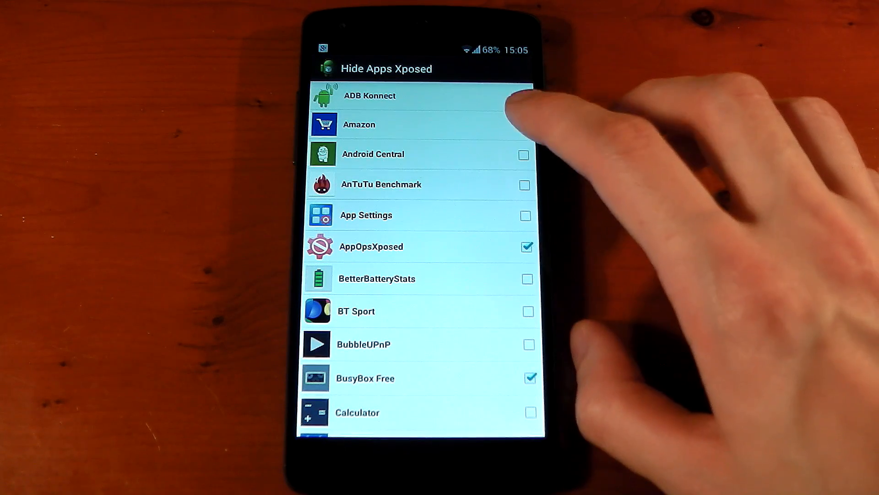
Tick Amazon as hidden, go home, and reopen the drawer now starting at Android Central
left_click(522, 95)
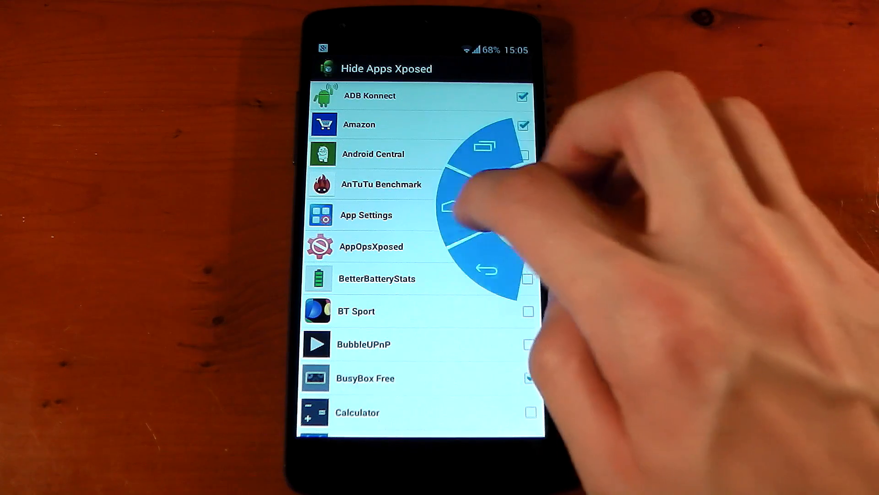
left_click(487, 268)
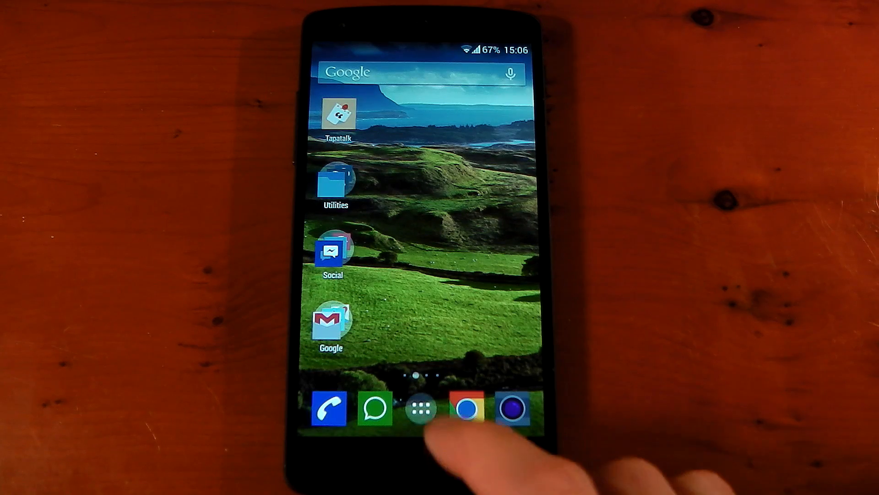
left_click(420, 407)
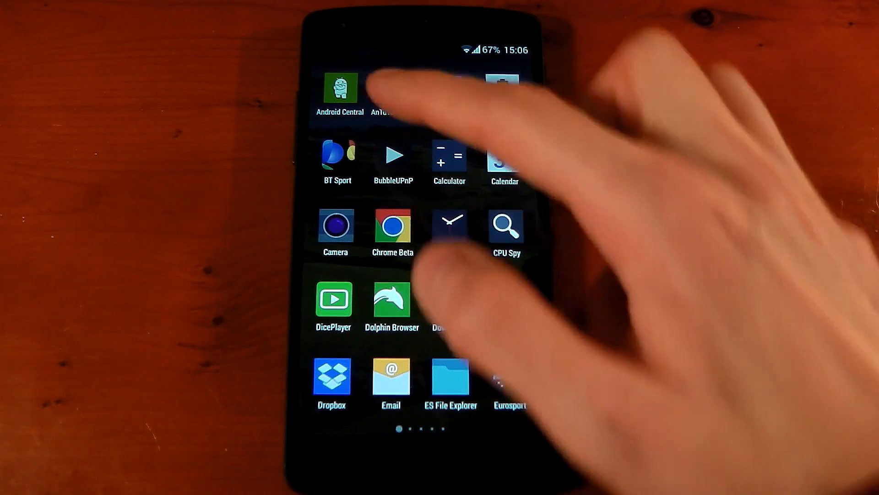